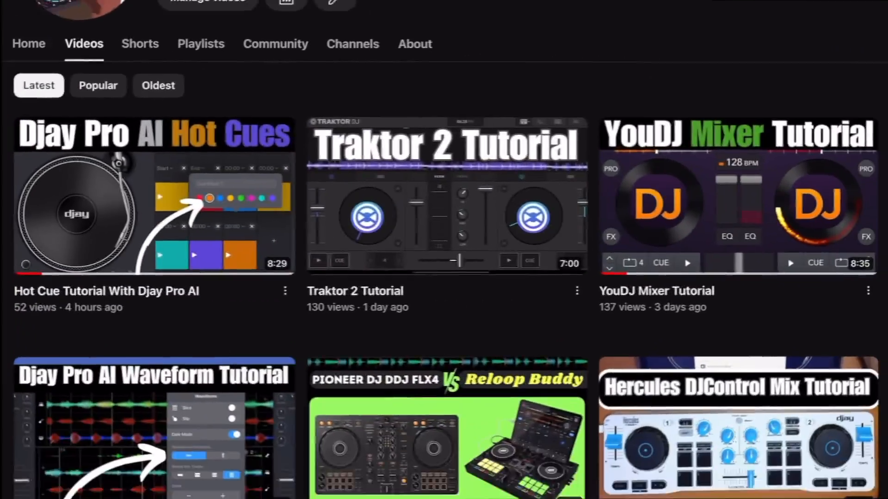
Scroll further down the YouTube channel's list of uploaded DJ tutorial videos
{"action": "scroll", "scroll_direction": "down", "scroll_amount": 3}
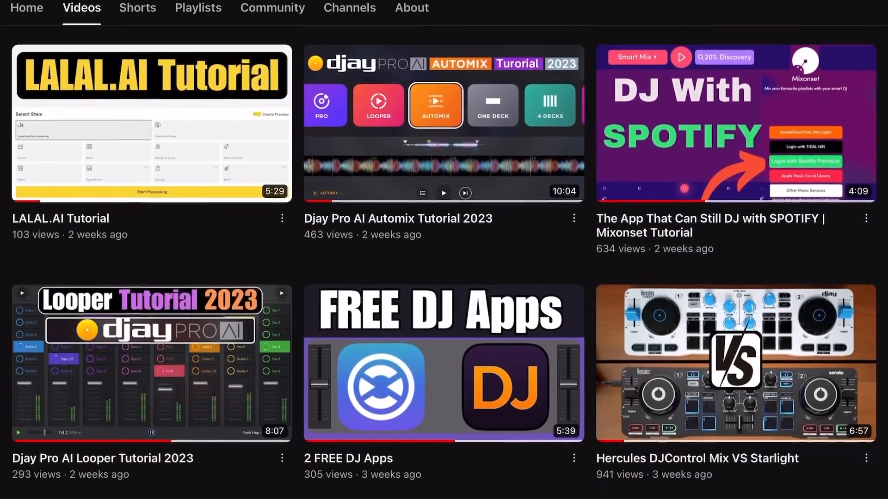
{"action": "scroll", "scroll_direction": "down", "scroll_amount": 3}
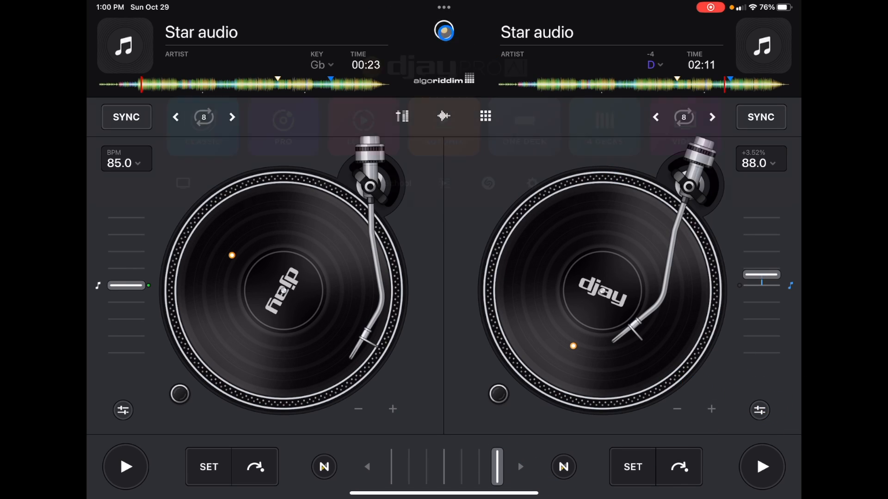
Show the waveform-and-mixer layout, set a right-deck hot cue at 02:15 and view the Pitch Cue pads
{"action": "left_click", "coordinate": [401, 117]}
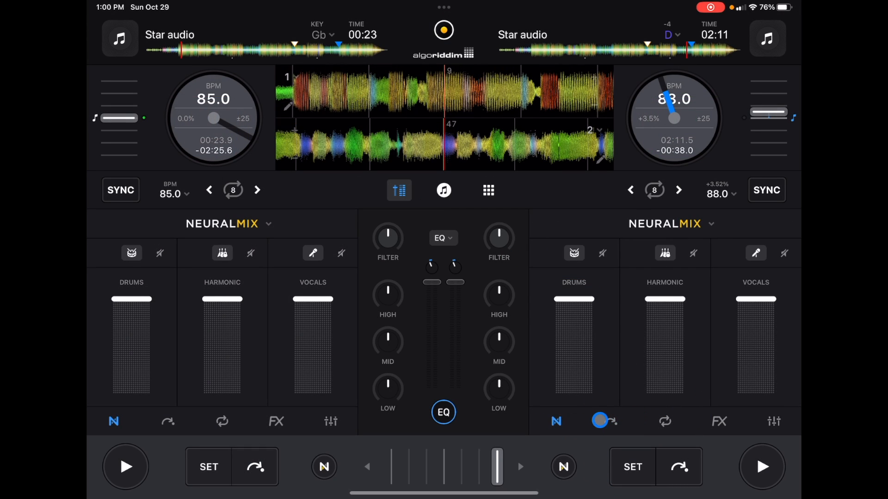
{"action": "left_click", "coordinate": [612, 422]}
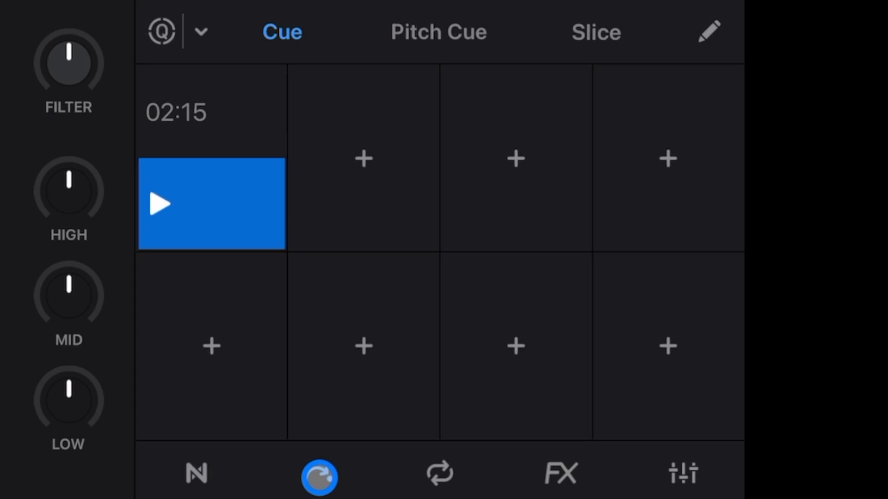
{"action": "left_click", "coordinate": [318, 473]}
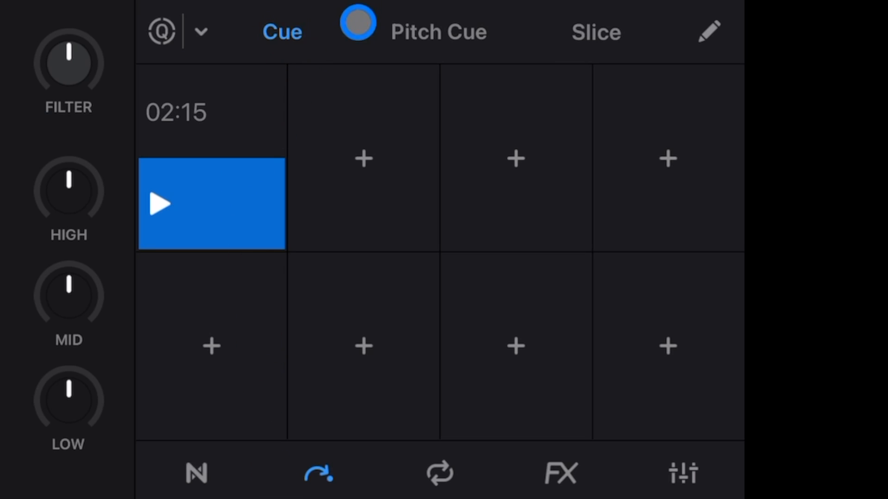
{"action": "left_click", "coordinate": [439, 31]}
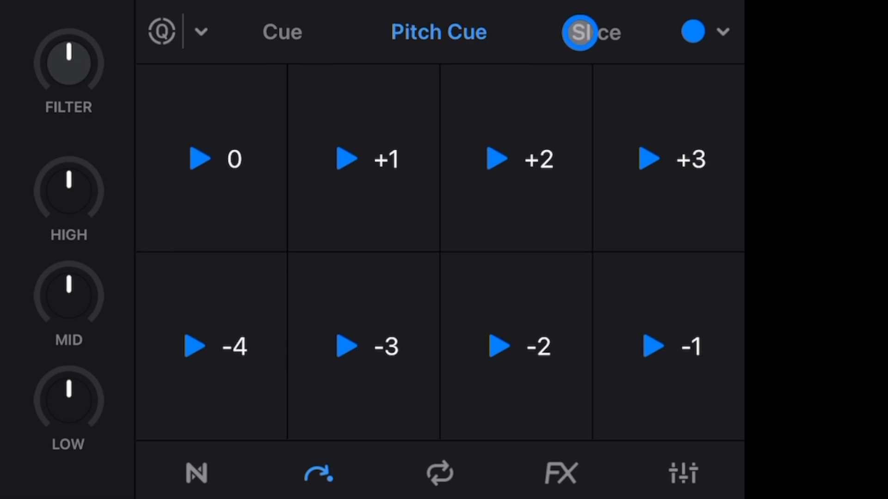
{"action": "left_click", "coordinate": [283, 32]}
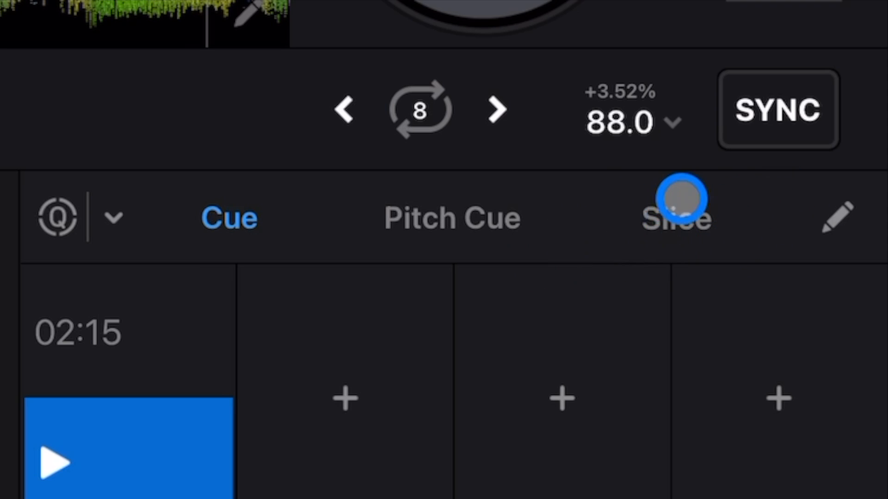
Change the right deck's pads from Slice mode to Skip mode via the hidden drop-down
{"action": "left_click", "coordinate": [675, 219]}
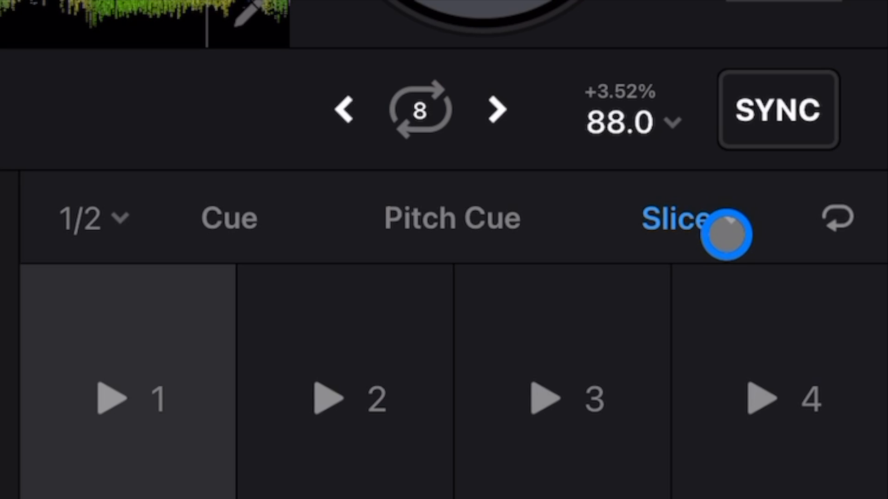
{"action": "left_click", "coordinate": [723, 218]}
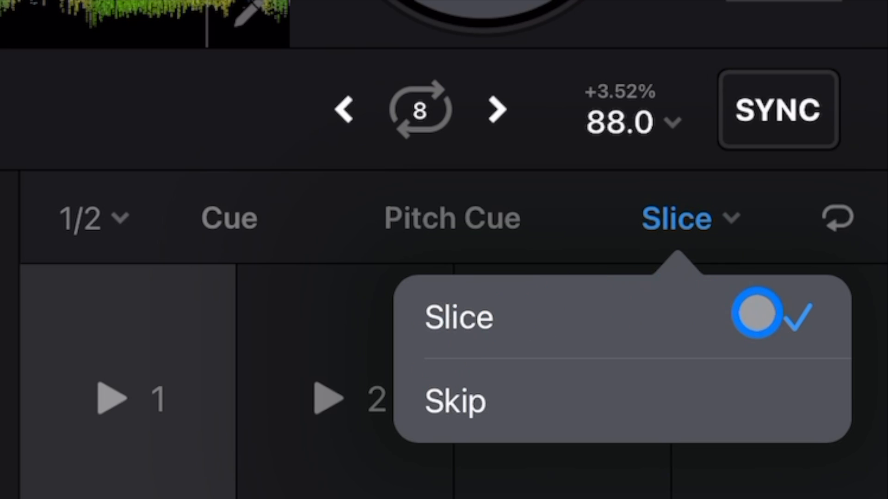
{"action": "left_click", "coordinate": [455, 401]}
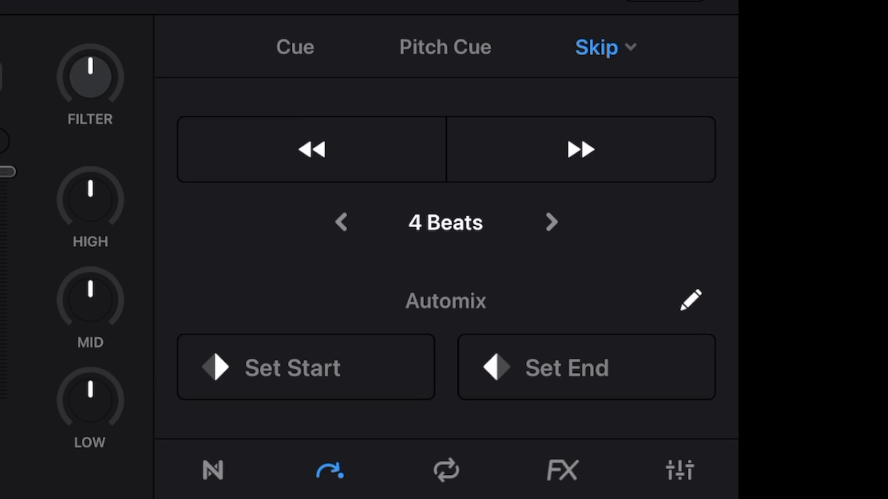
Lengthen the skip jump to 16 beats using the beat-length arrows
{"action": "left_click", "coordinate": [551, 222]}
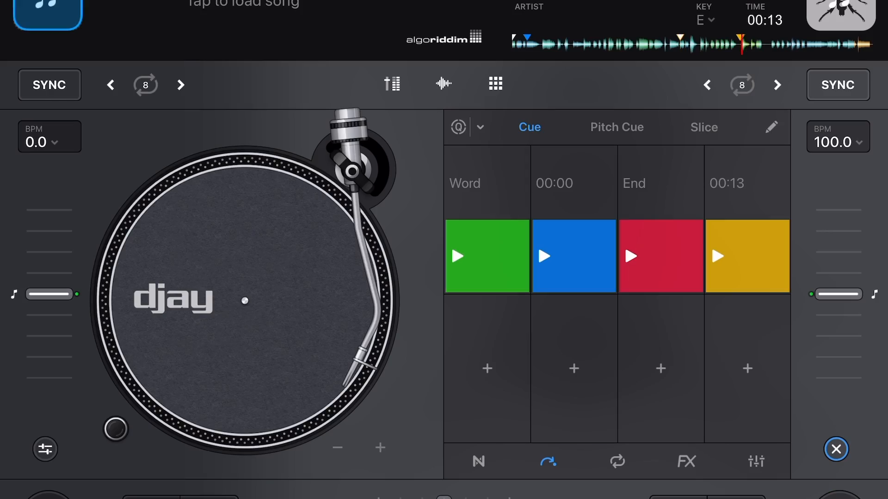
{"action": "left_click", "coordinate": [573, 256]}
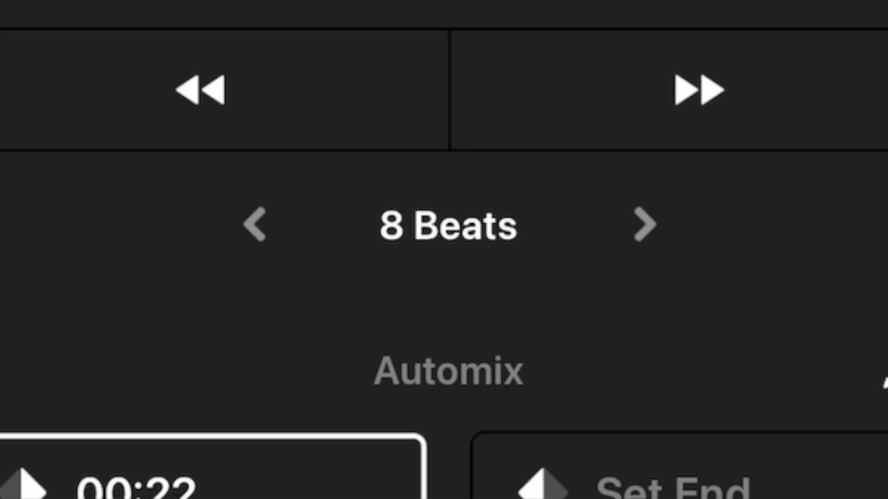
{"action": "left_click", "coordinate": [644, 224]}
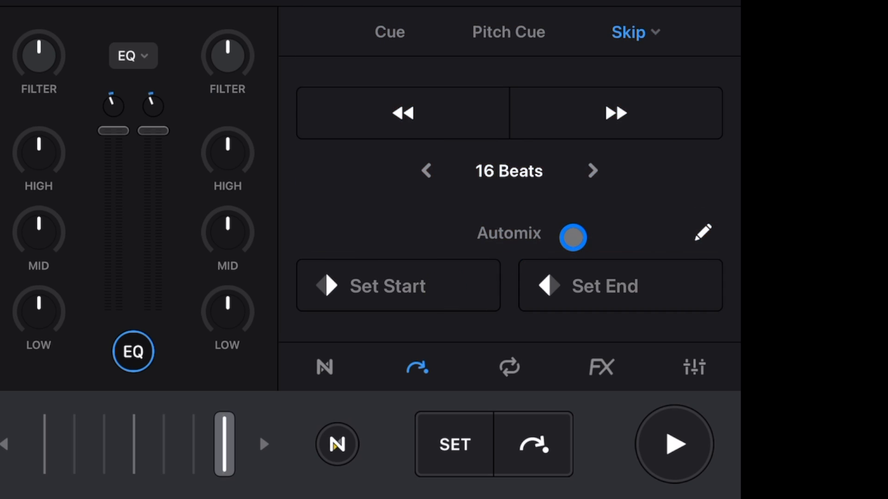
Reveal the deck's hidden menu listing Load Next, Double, Scratch Tools and Shazam
{"action": "left_click_drag", "start_coordinate": [572, 238], "coordinate": [496, 249]}
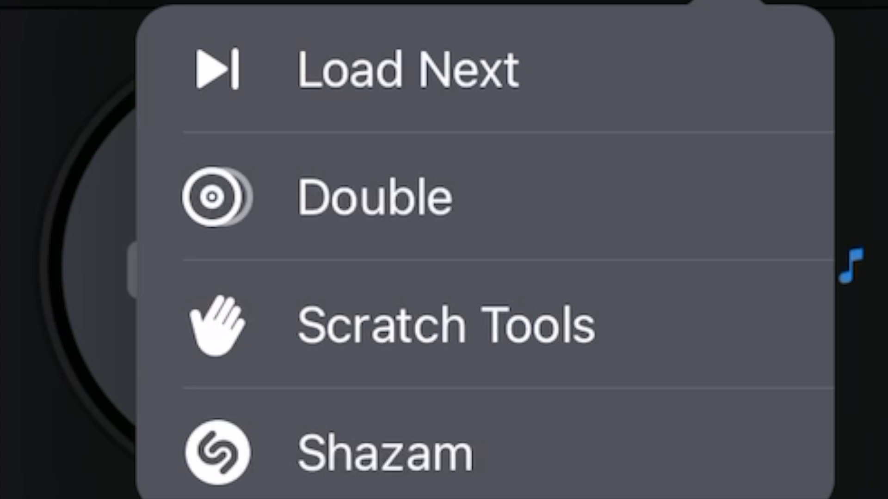
Pick a deck menu option, then reveal the quick-actions shortcut strip beside the deck
{"action": "left_click", "coordinate": [405, 324]}
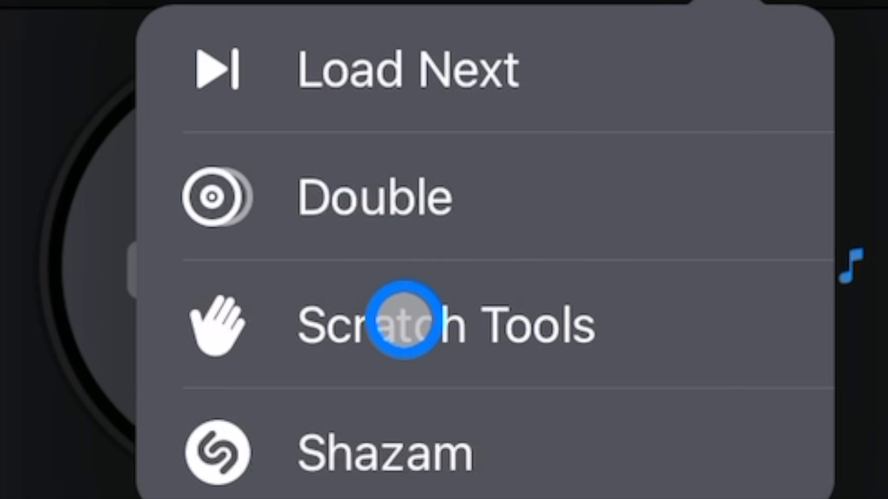
{"action": "mouse_move", "coordinate": [622, 481]}
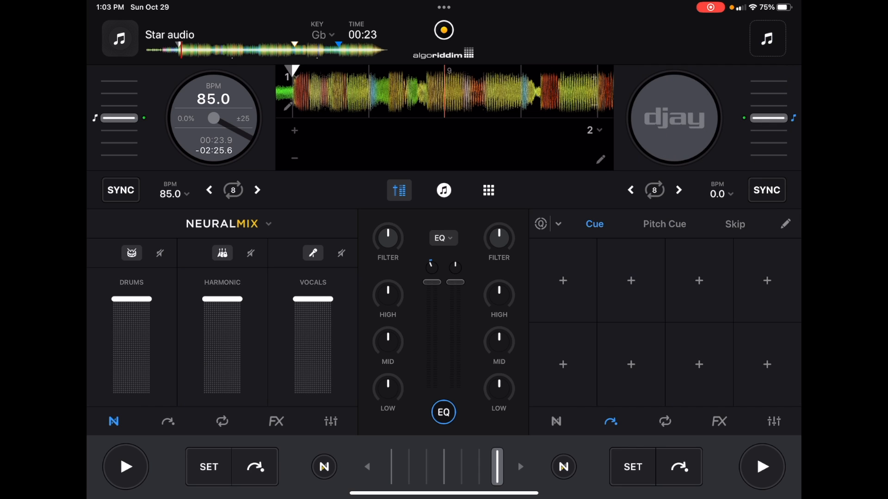
{"action": "left_click", "coordinate": [119, 39]}
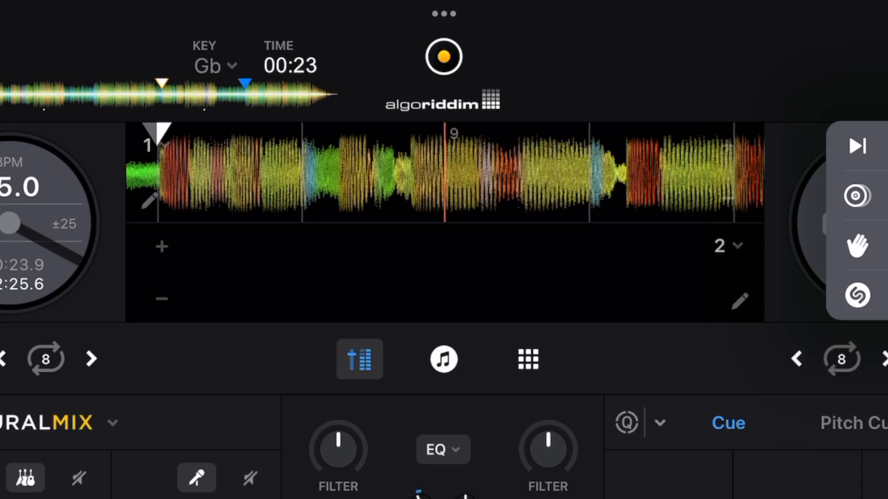
In the Waveforms settings, toggle the jog wheel off and back on and switch Dark Mode off
{"action": "left_click", "coordinate": [495, 233]}
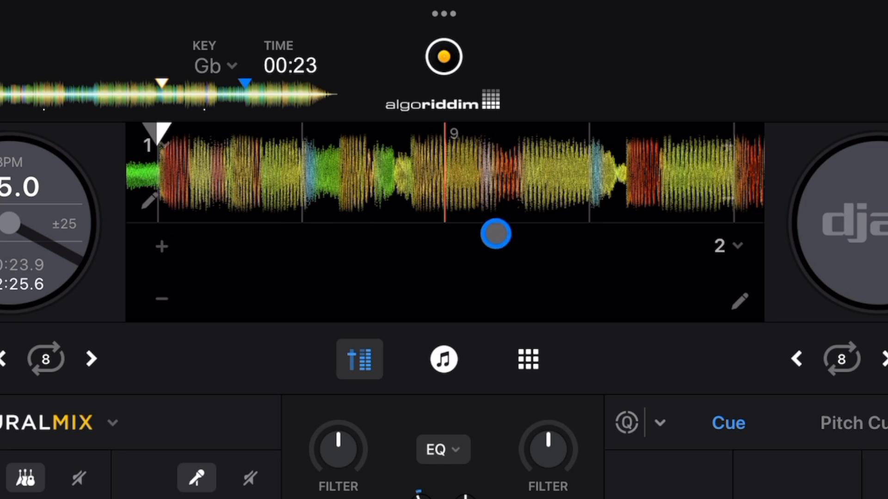
{"action": "left_click_drag", "start_coordinate": [496, 233], "coordinate": [225, 277]}
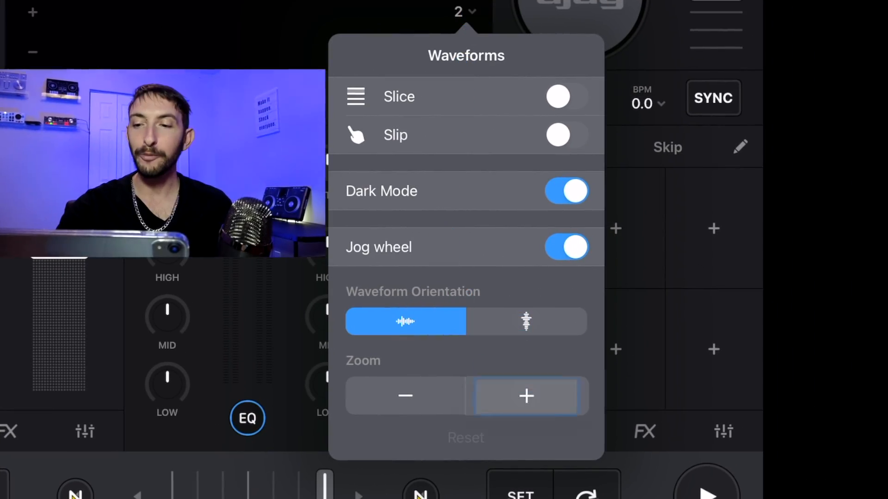
{"action": "left_click", "coordinate": [526, 396]}
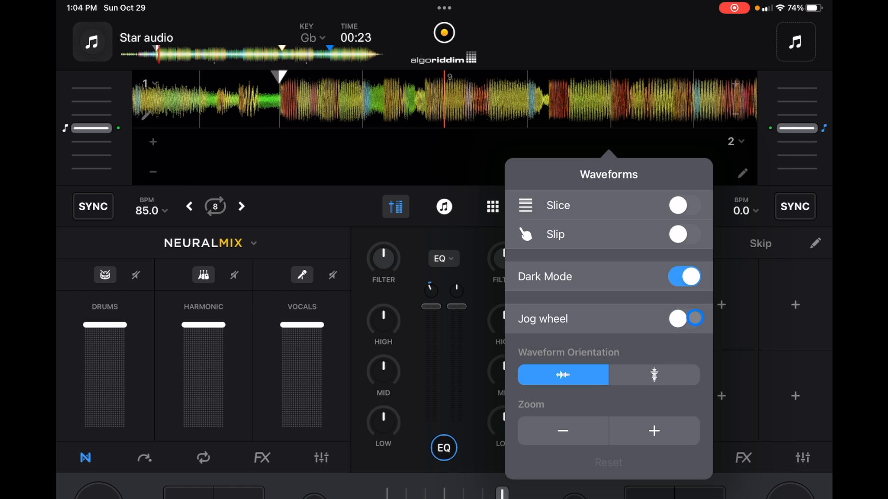
{"action": "left_click", "coordinate": [685, 319]}
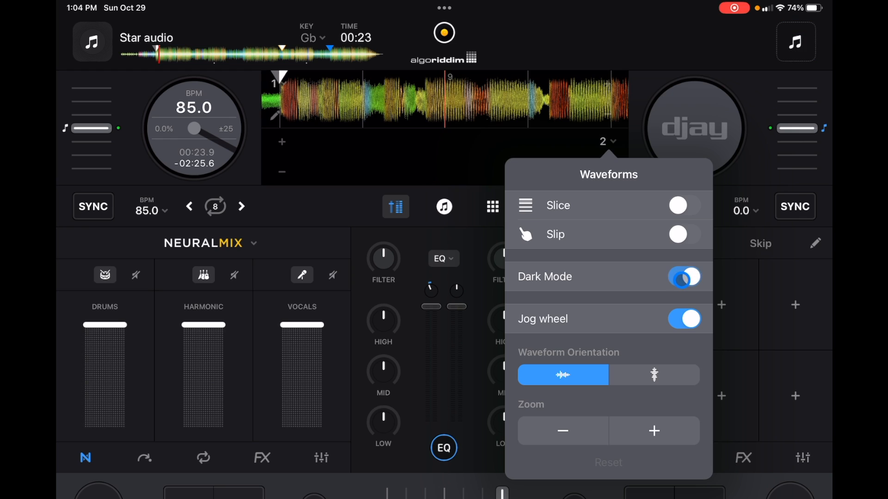
{"action": "left_click", "coordinate": [684, 277]}
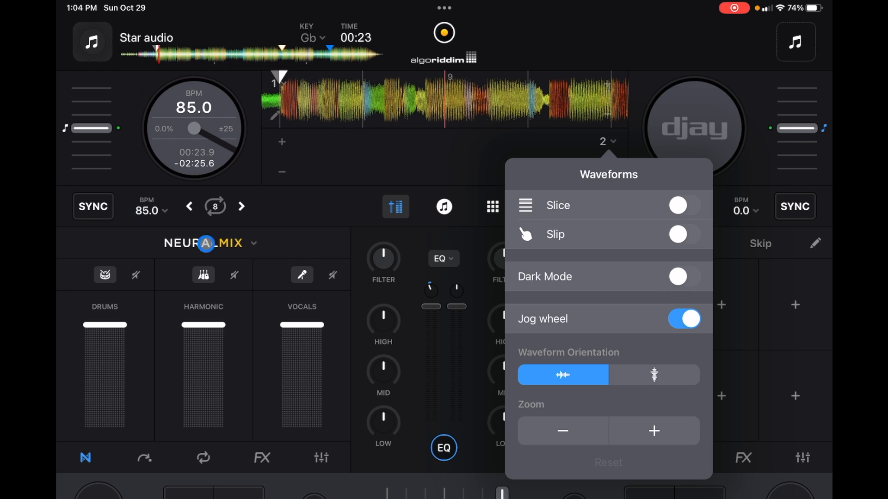
{"action": "left_click", "coordinate": [683, 276]}
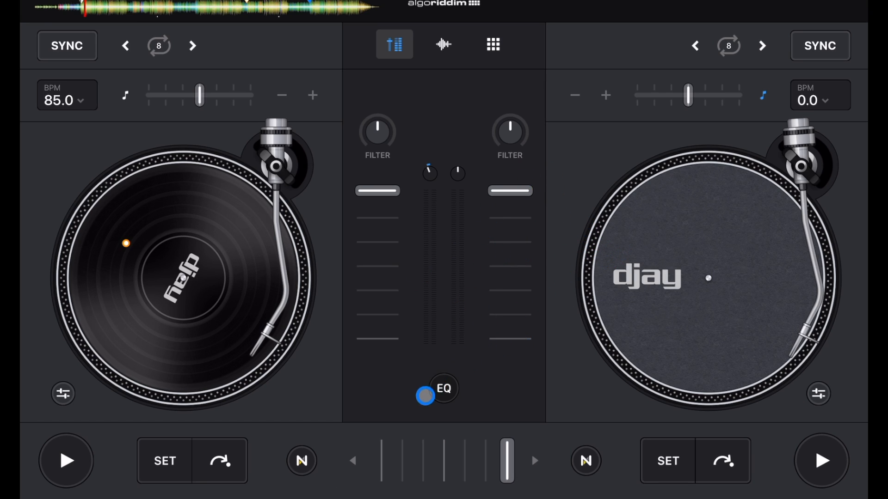
Toggle the mixer to show High, Mid and Low EQ knobs for both channels
{"action": "left_click", "coordinate": [442, 389]}
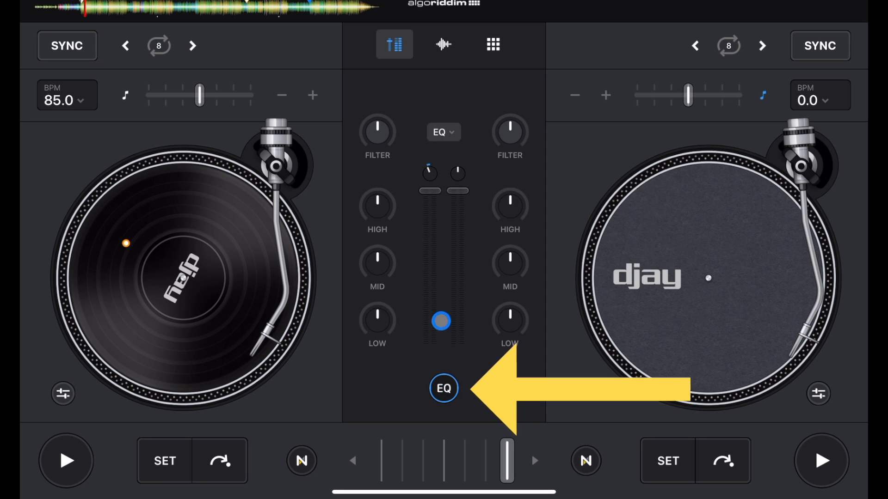
{"action": "left_click", "coordinate": [443, 390]}
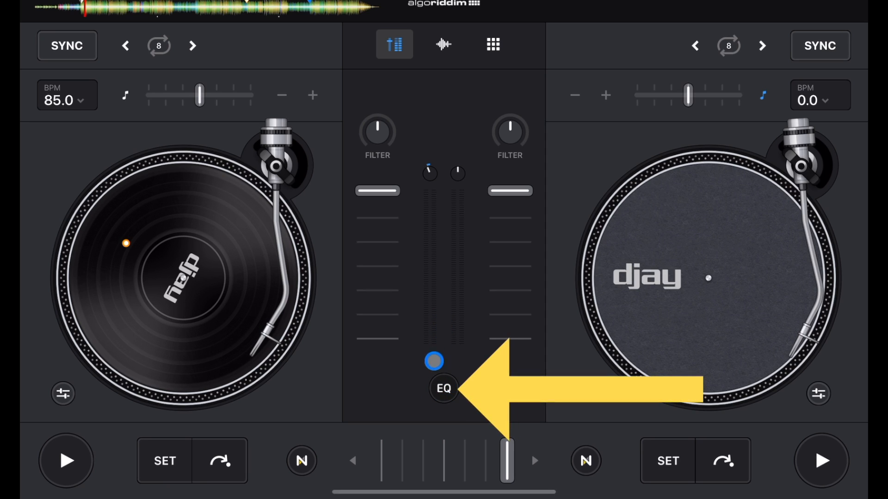
{"action": "left_click", "coordinate": [443, 389]}
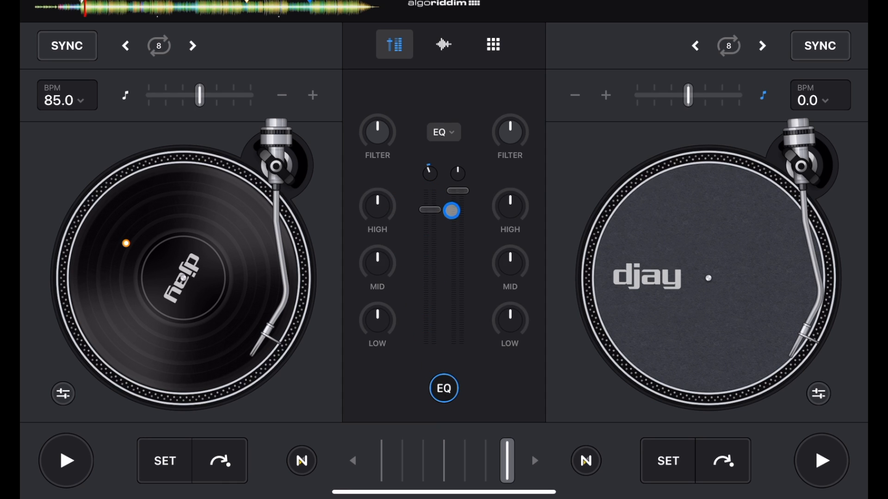
Lower deck 1's channel fader and briefly play its track
{"action": "left_click_drag", "start_coordinate": [451, 211], "coordinate": [429, 261]}
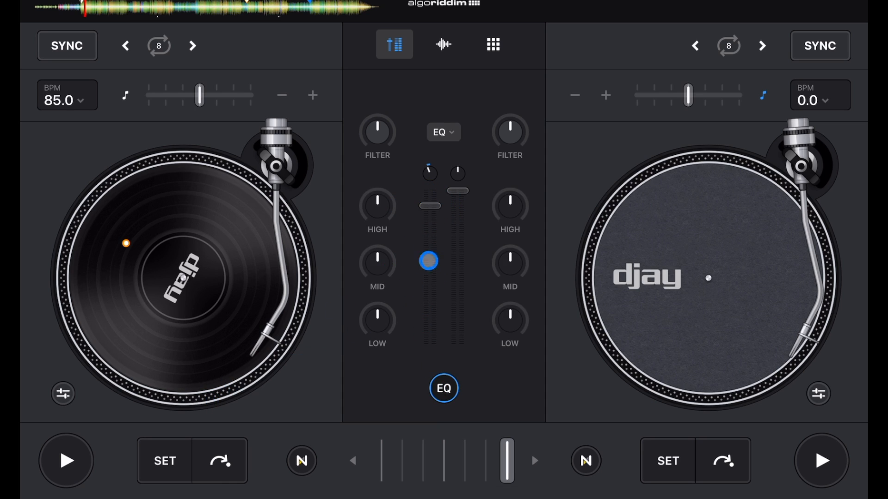
{"action": "left_click", "coordinate": [65, 460]}
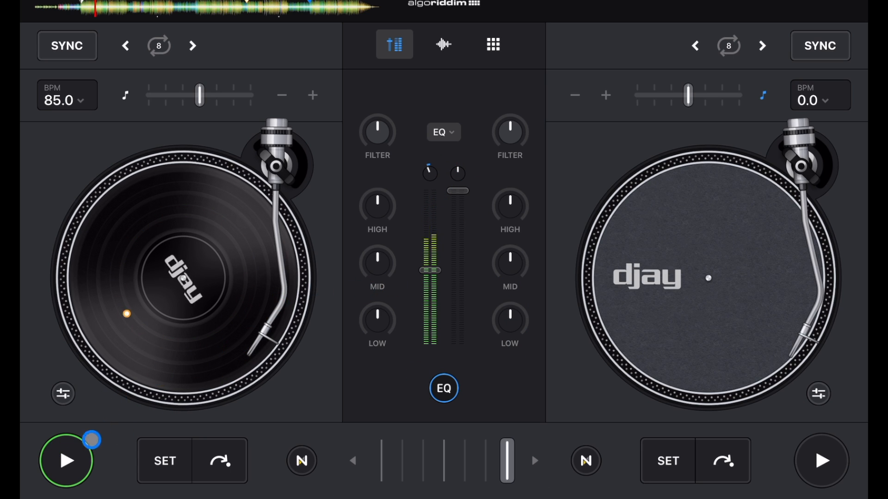
{"action": "left_click", "coordinate": [65, 461]}
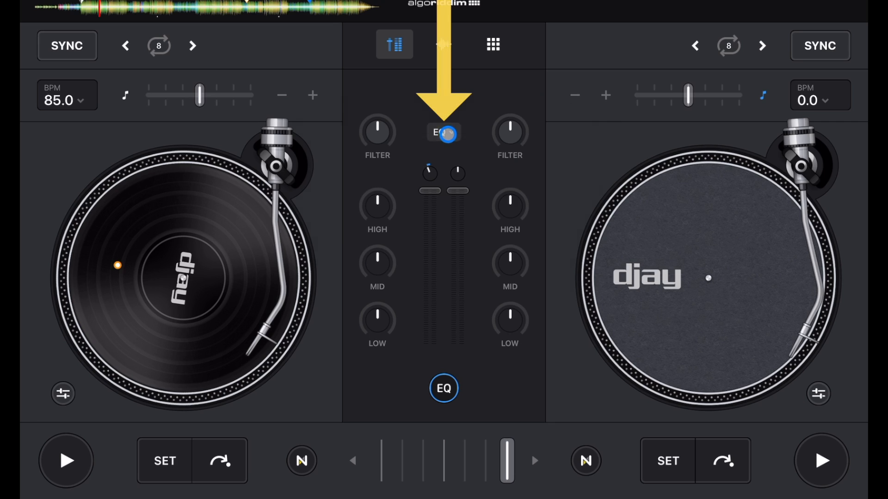
Switch the mixer from EQ knobs to Neural Mix stem crossfaders for Drums, Harmonic and Vocals
{"action": "left_click", "coordinate": [443, 132]}
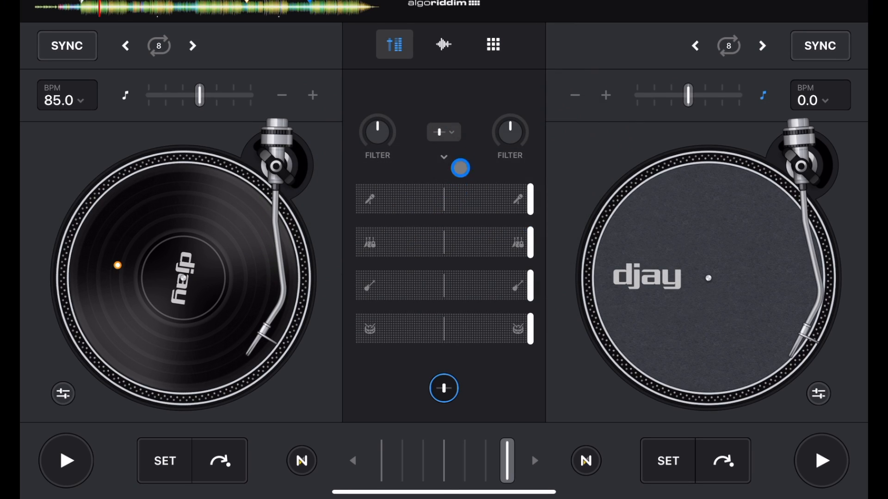
{"action": "left_click", "coordinate": [508, 133]}
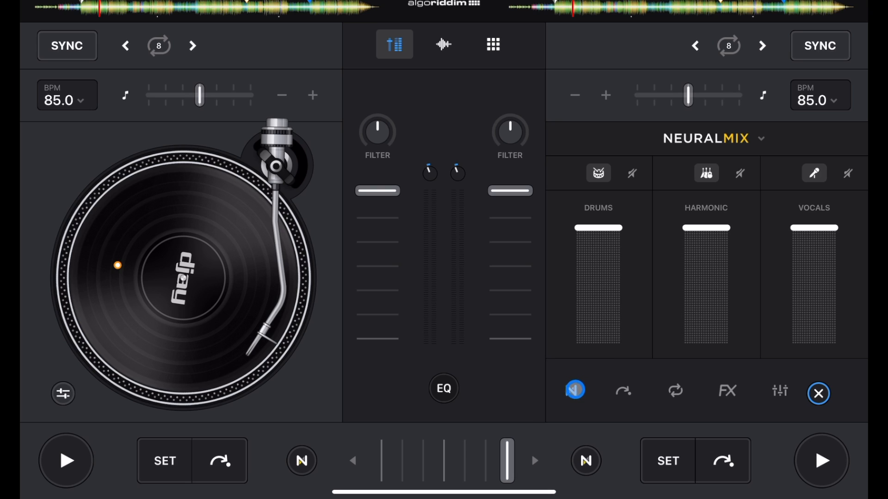
On deck 2's Loop tab, switch Bounce looping to the XY pad layout
{"action": "left_click", "coordinate": [675, 392]}
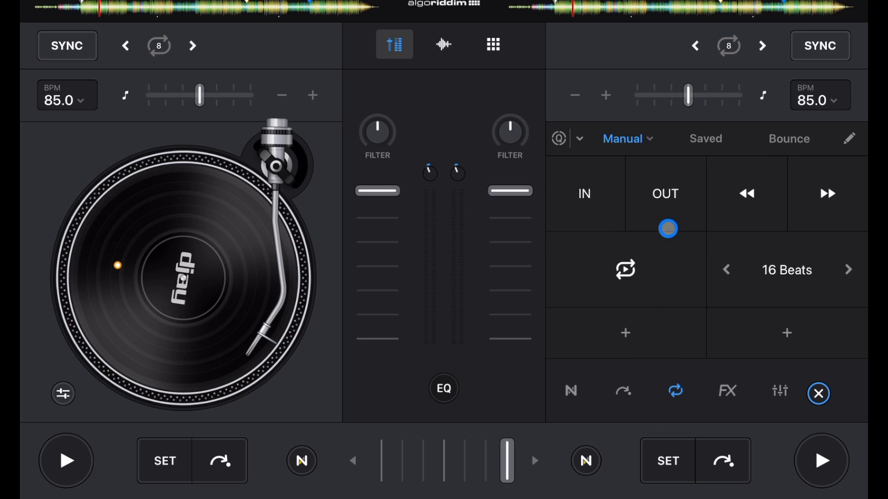
{"action": "left_click", "coordinate": [626, 139]}
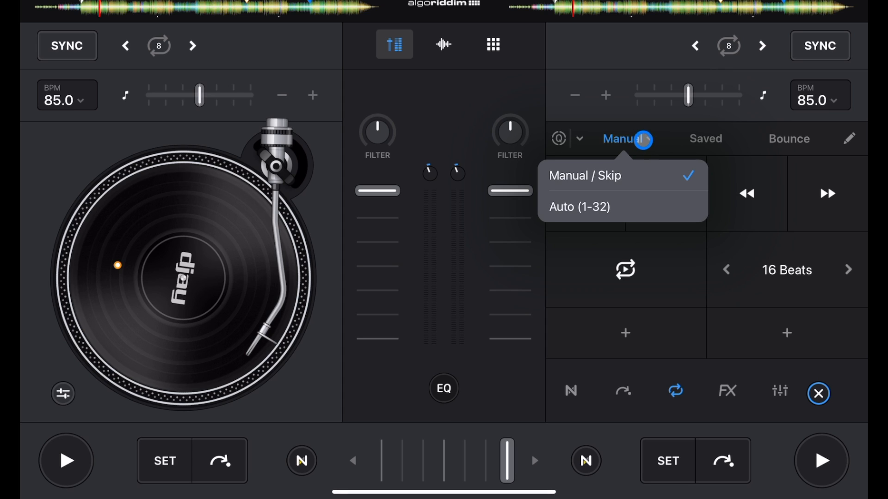
{"action": "left_click", "coordinate": [706, 145]}
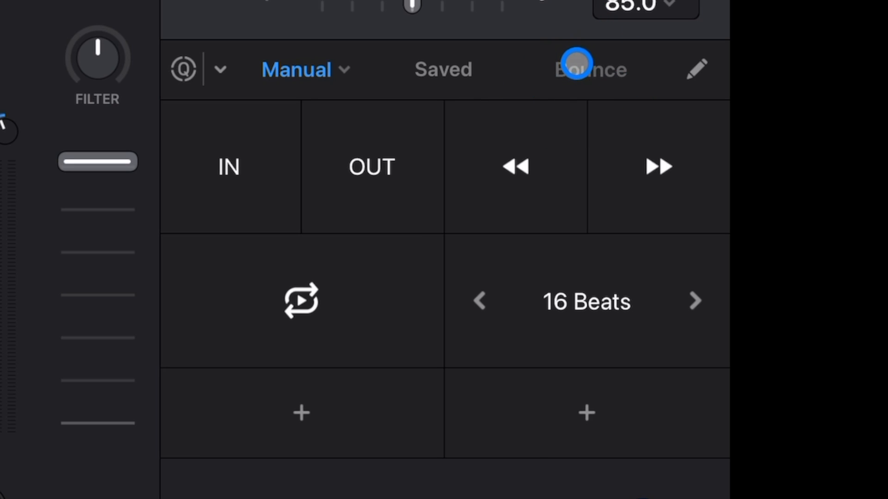
{"action": "left_click", "coordinate": [591, 69]}
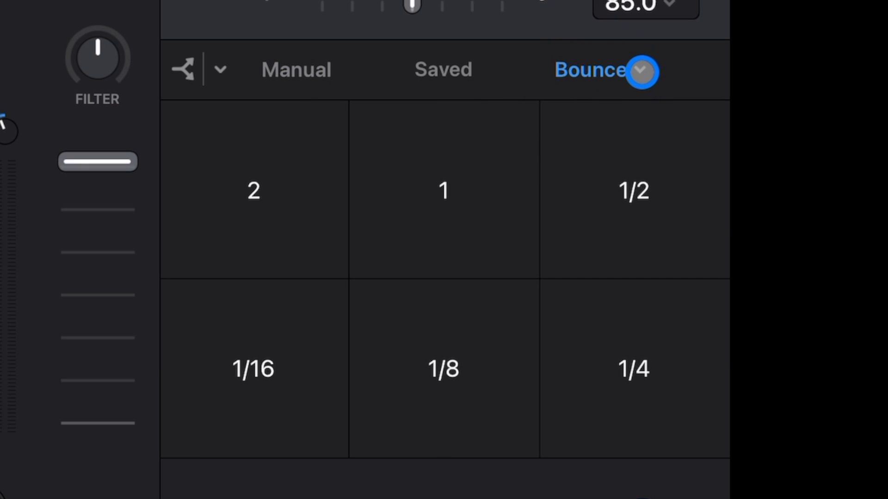
{"action": "left_click", "coordinate": [639, 72]}
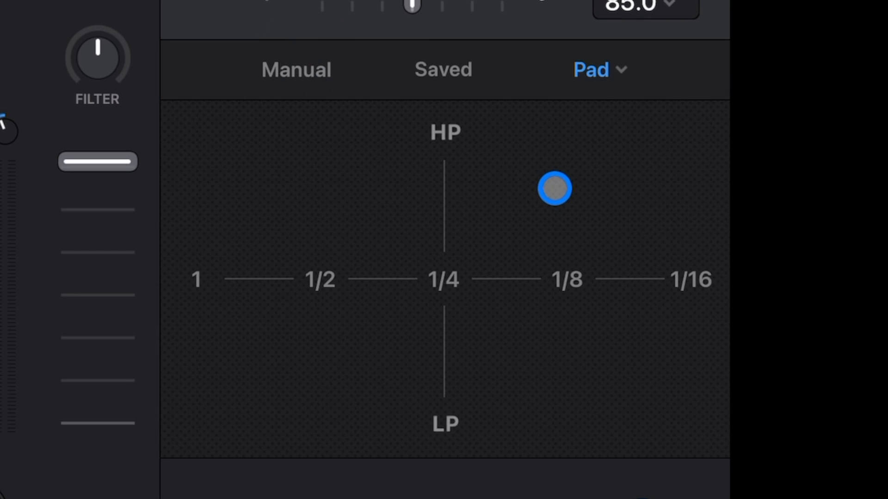
Play 1/8, 1/16 and 1/4 bounce loops with high-pass and low-pass filter sweeps on the XY pad
{"action": "left_click_drag", "start_coordinate": [554, 188], "coordinate": [585, 206]}
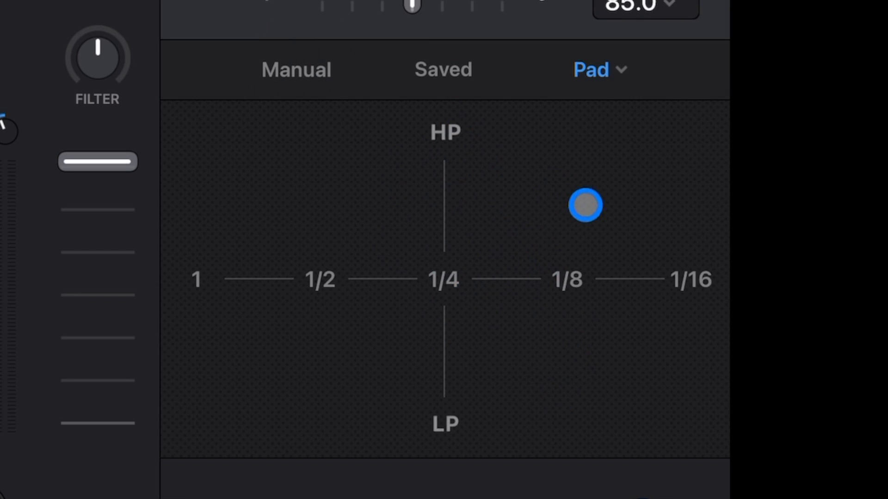
{"action": "left_click_drag", "start_coordinate": [585, 205], "coordinate": [665, 233]}
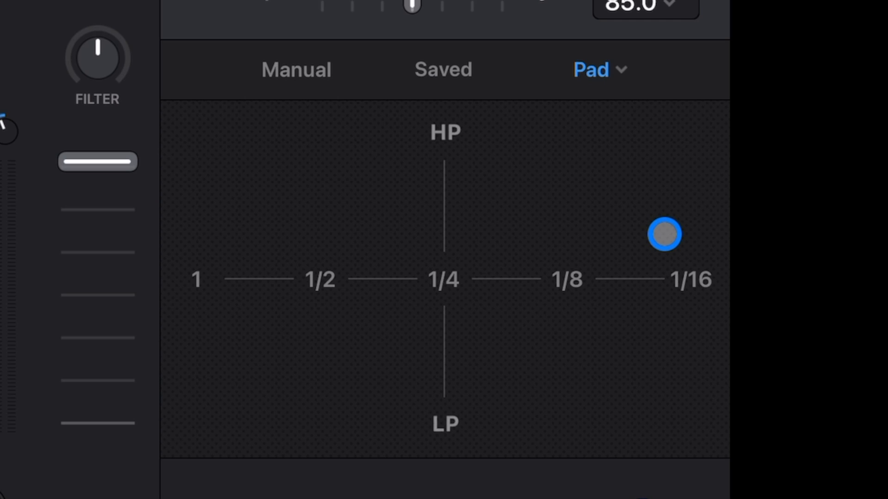
{"action": "left_click_drag", "start_coordinate": [662, 233], "coordinate": [446, 279]}
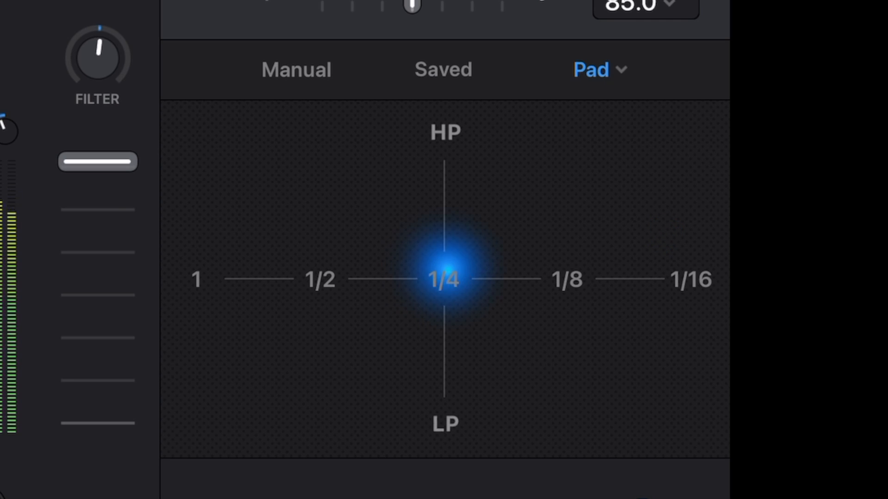
{"action": "left_click_drag", "start_coordinate": [445, 278], "coordinate": [416, 354]}
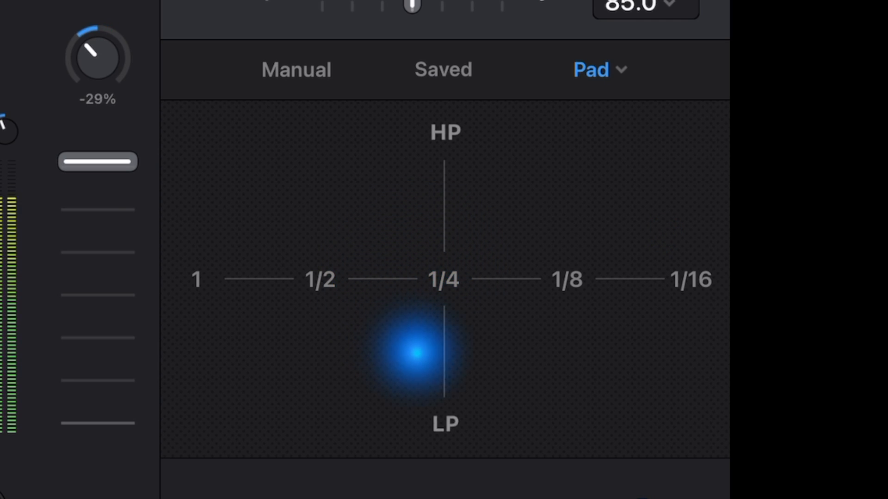
{"action": "left_click_drag", "start_coordinate": [416, 354], "coordinate": [484, 365]}
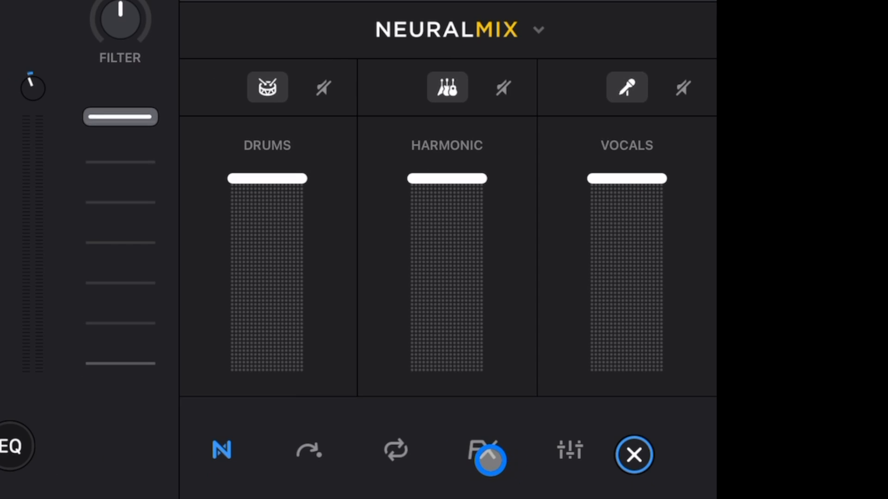
View deck 2's manual FX slots and browse the first slot's effects list
{"action": "left_click", "coordinate": [488, 452]}
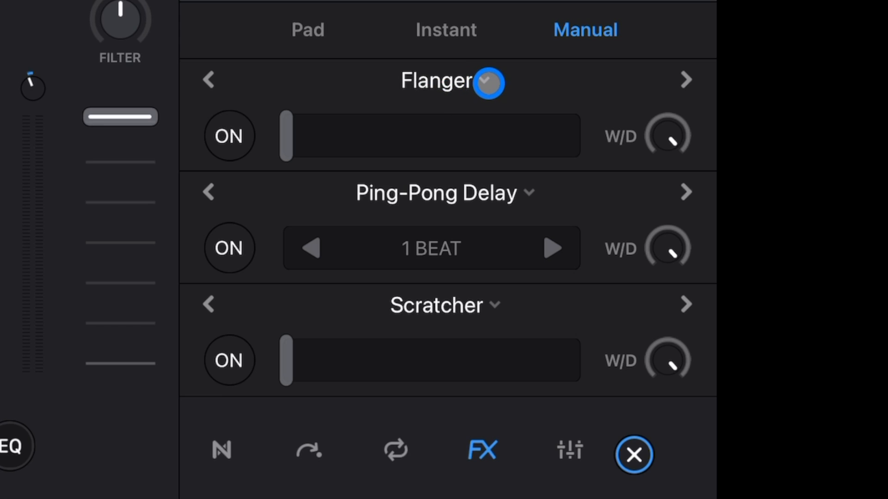
{"action": "left_click", "coordinate": [484, 83]}
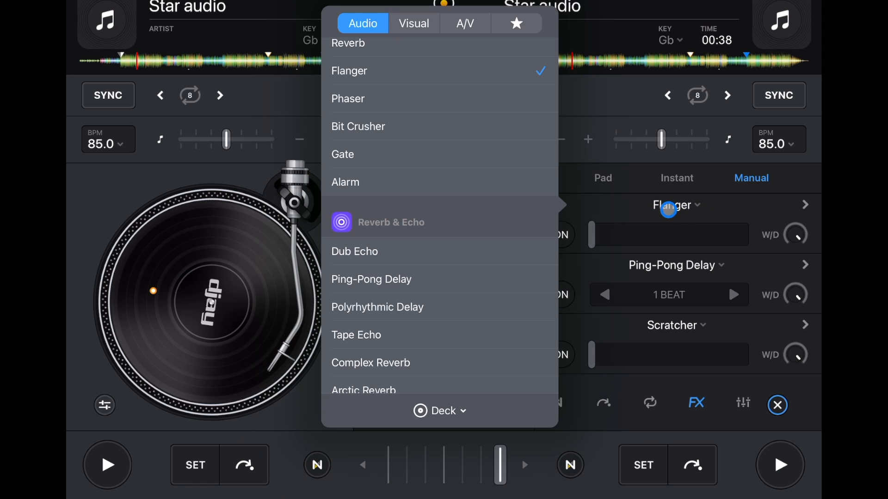
{"action": "scroll", "scroll_direction": "down", "scroll_amount": 3}
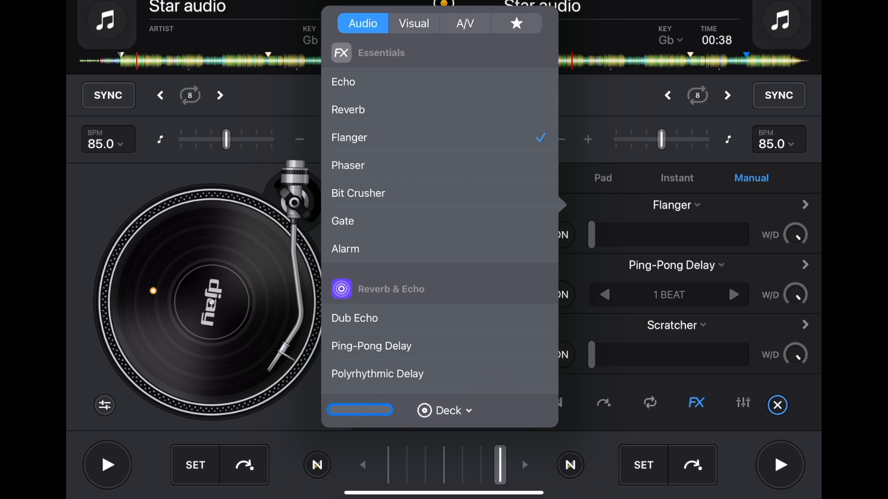
{"action": "left_click", "coordinate": [445, 411]}
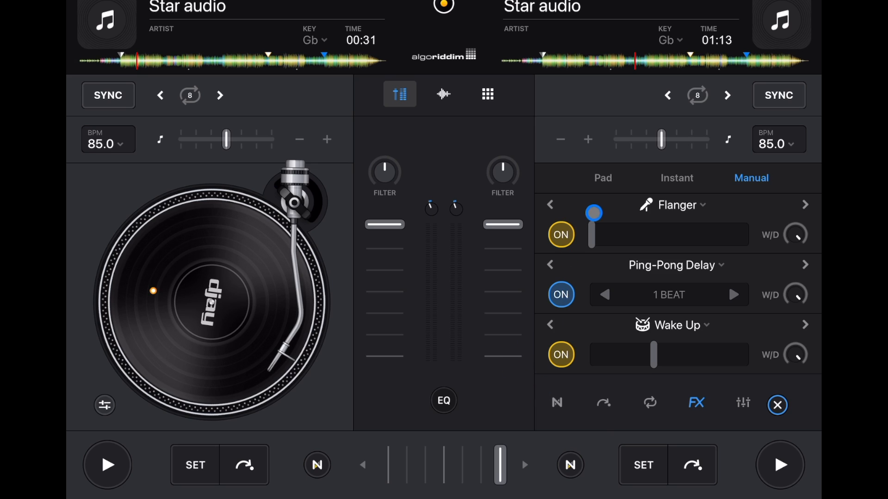
Sweep an FX slider back and forth, then switch the Flanger slot off
{"action": "left_click_drag", "start_coordinate": [594, 212], "coordinate": [650, 213]}
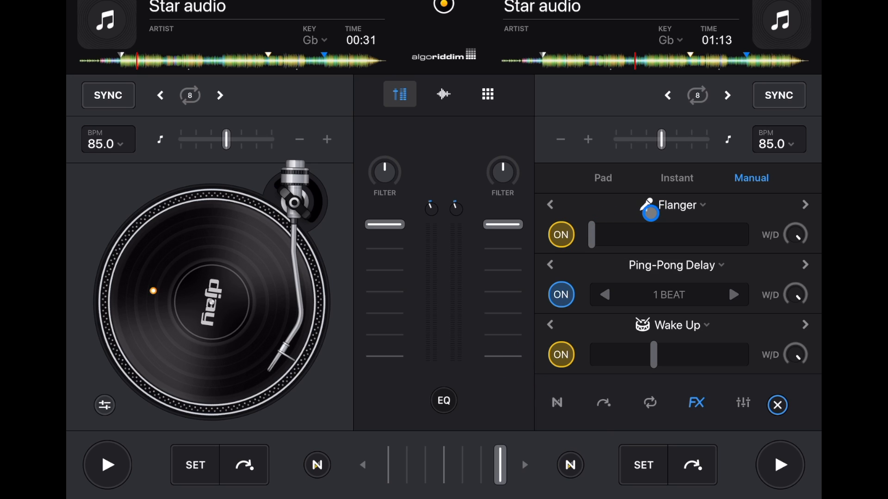
{"action": "left_click_drag", "start_coordinate": [649, 214], "coordinate": [644, 219]}
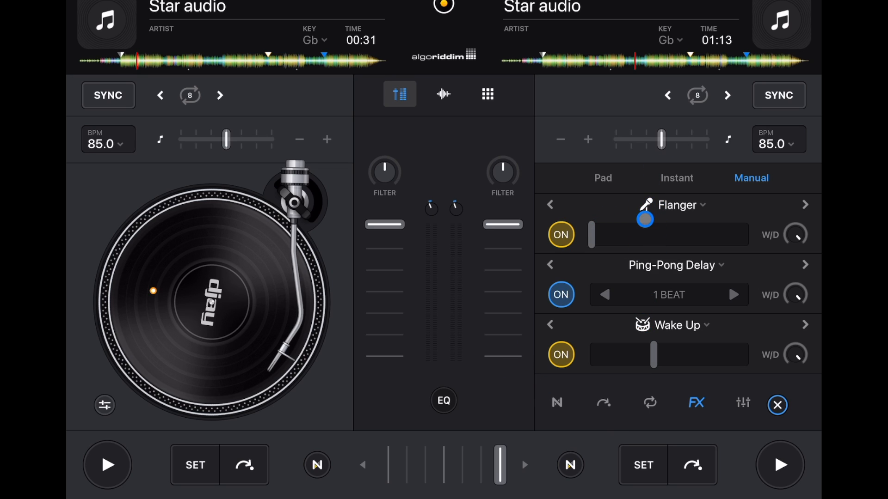
{"action": "left_click_drag", "start_coordinate": [644, 220], "coordinate": [576, 214]}
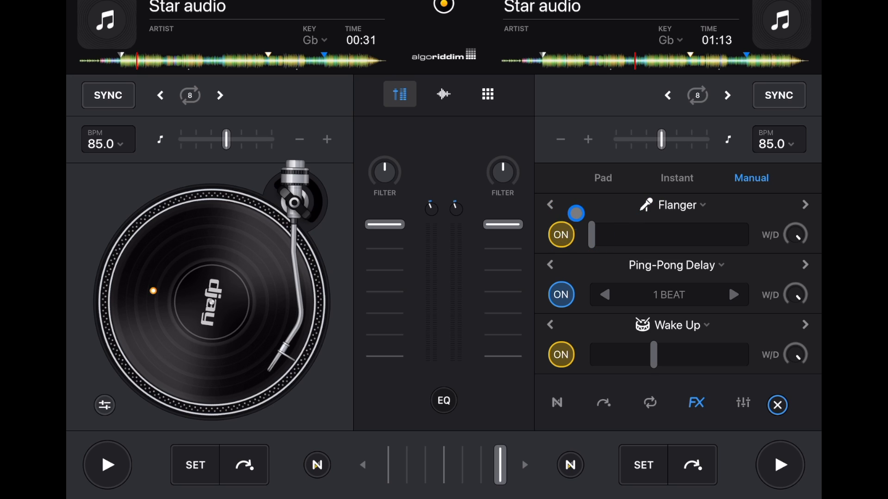
{"action": "left_click", "coordinate": [561, 294]}
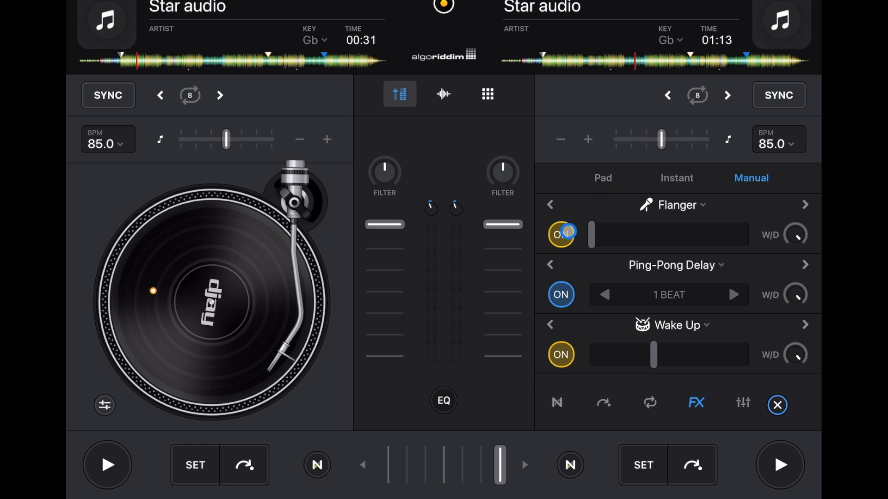
{"action": "left_click", "coordinate": [560, 234]}
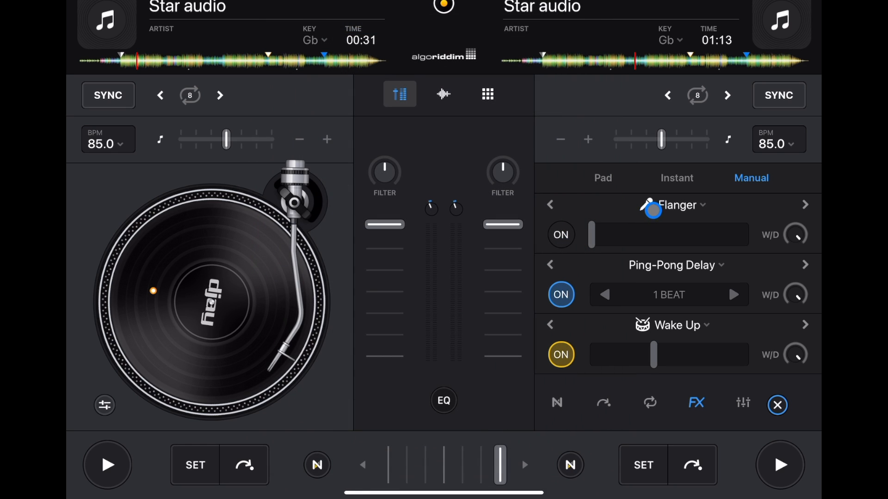
Reveal the Flanger effect's Neural Mix targeting, then the Neural Mix Tracks split options, and dismiss both
{"action": "left_click", "coordinate": [674, 205]}
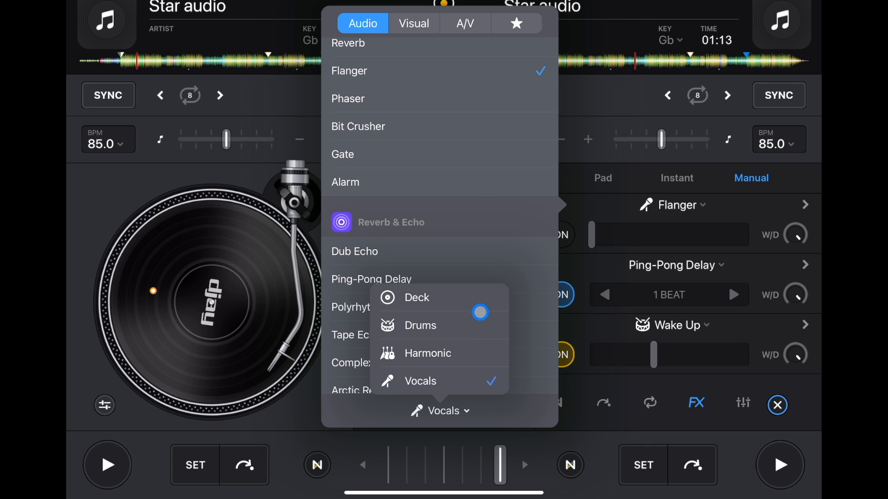
{"action": "left_click", "coordinate": [417, 297]}
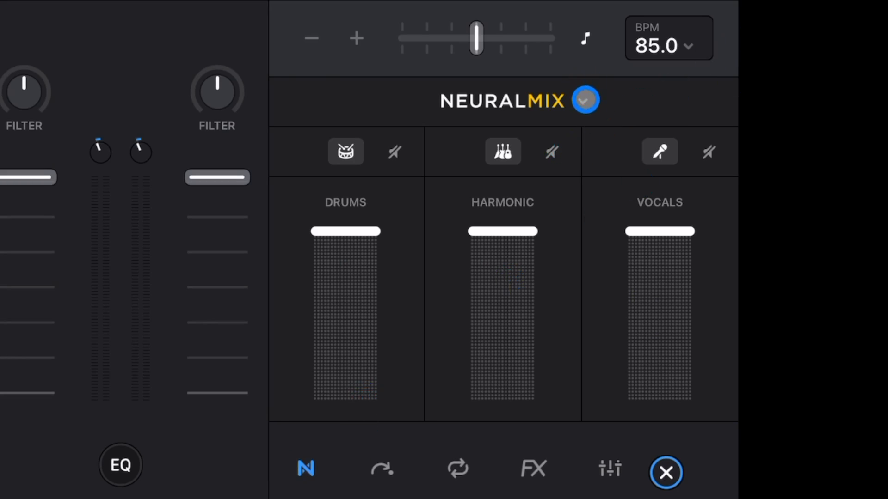
{"action": "left_click", "coordinate": [584, 99]}
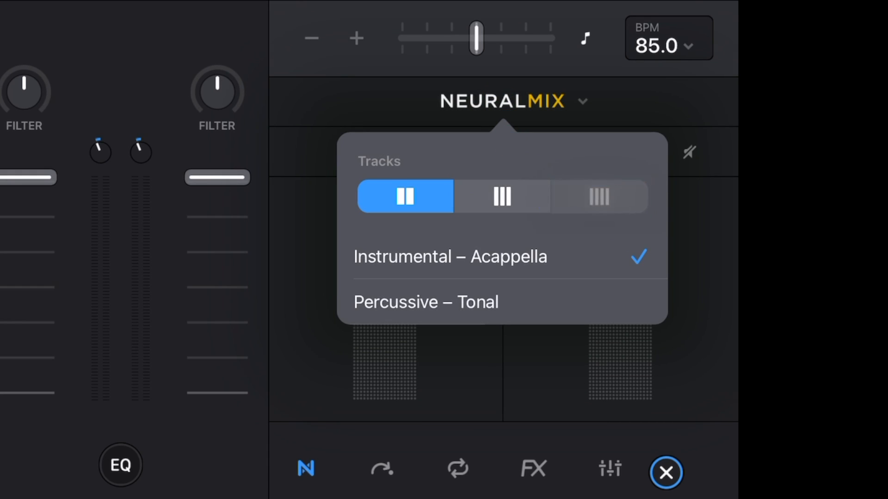
{"action": "left_click", "coordinate": [501, 196]}
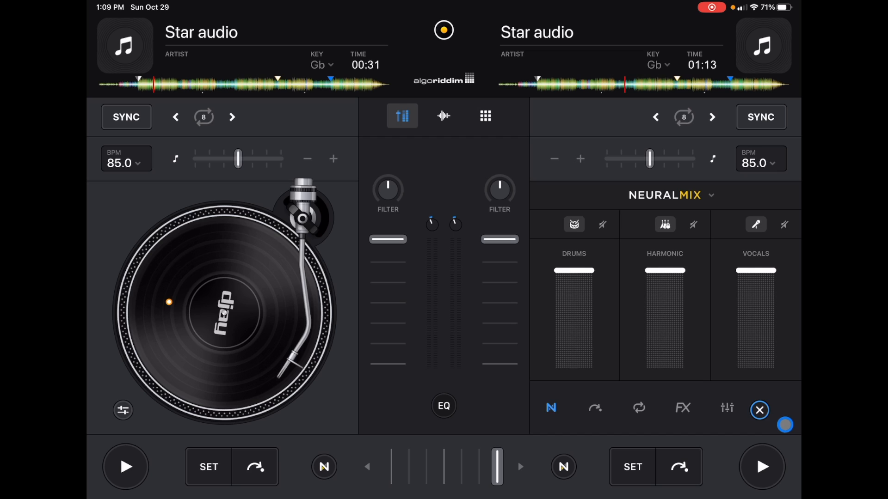
Close the right deck's Neural Mix panel and hide the mixer so both turntables show full-size
{"action": "left_click", "coordinate": [758, 409]}
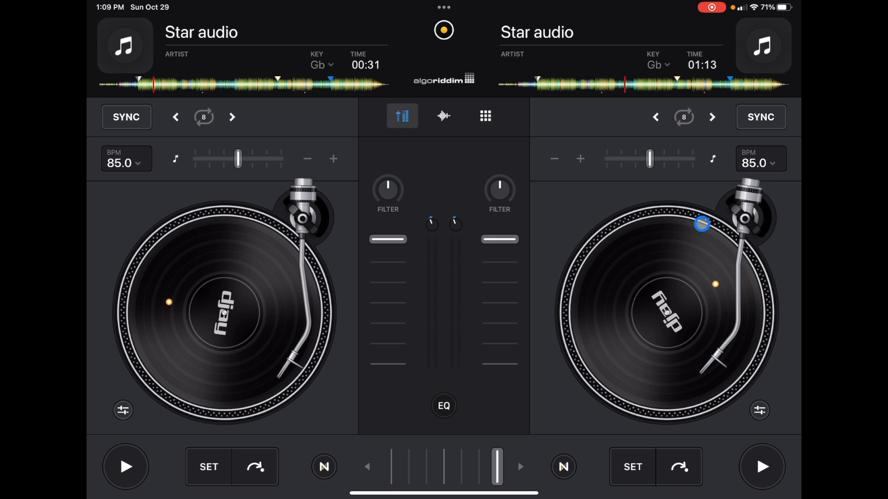
{"action": "left_click_drag", "start_coordinate": [702, 224], "coordinate": [651, 261]}
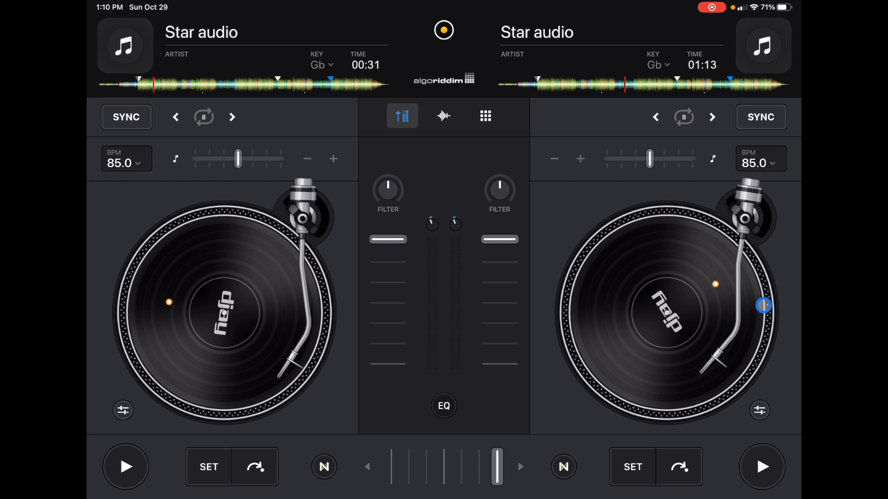
{"action": "left_click", "coordinate": [413, 122]}
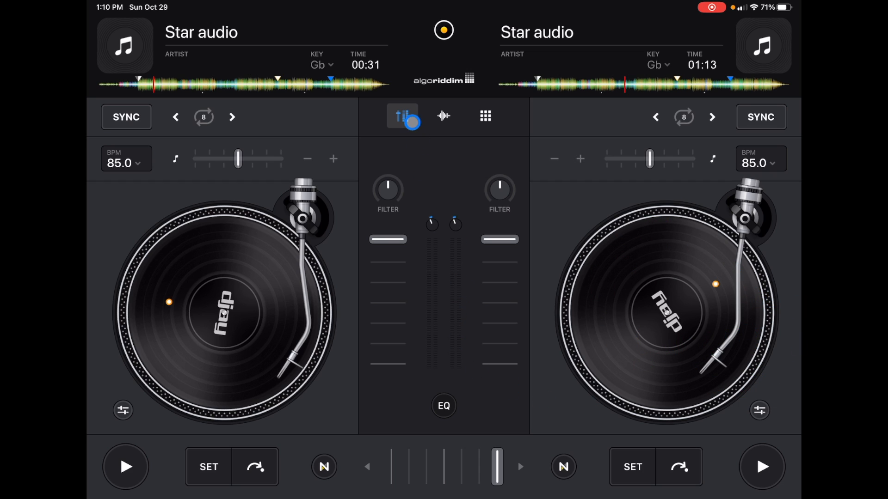
{"action": "left_click", "coordinate": [403, 116]}
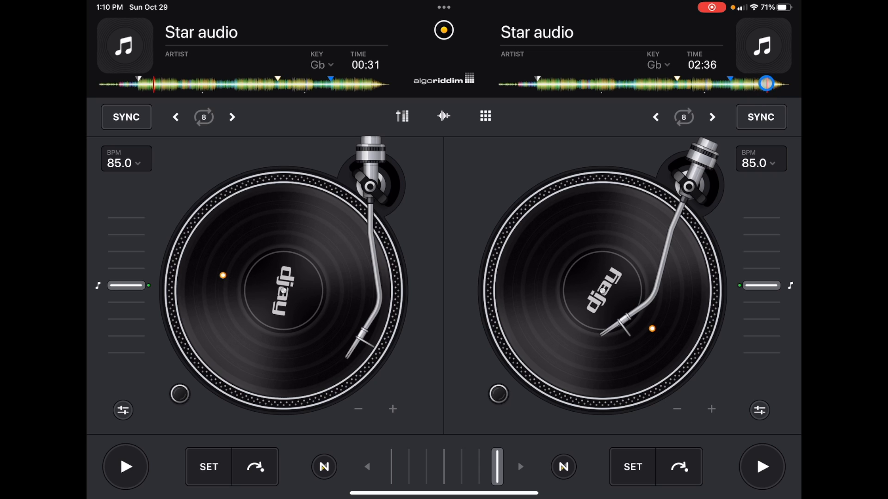
Jump the right track ahead to about 02:41 and power down the right deck's turntable
{"action": "left_click", "coordinate": [760, 117]}
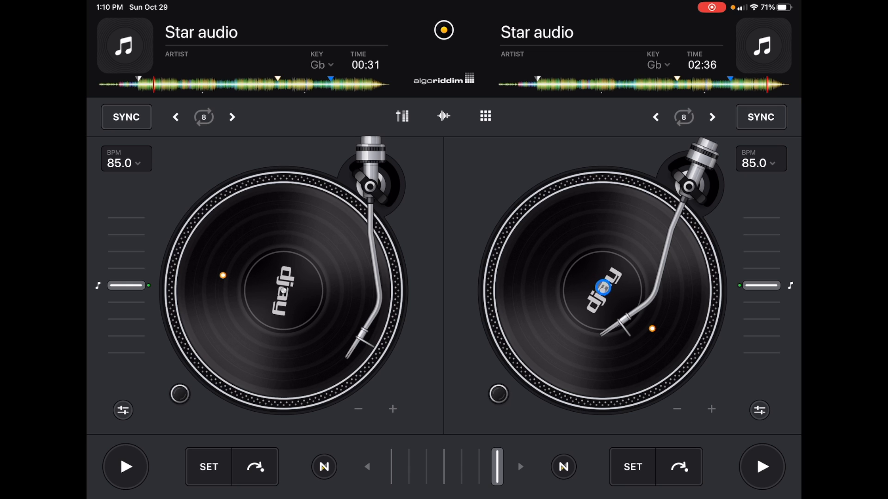
{"action": "left_click", "coordinate": [761, 466]}
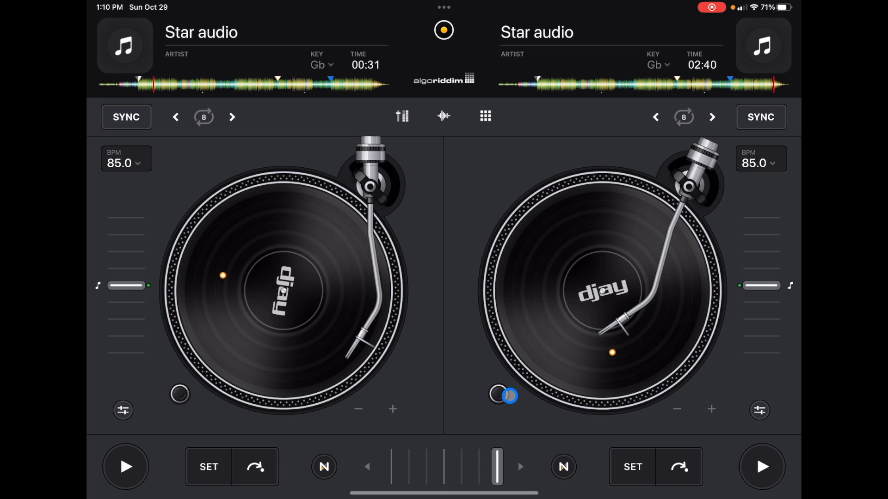
{"action": "left_click", "coordinate": [509, 395]}
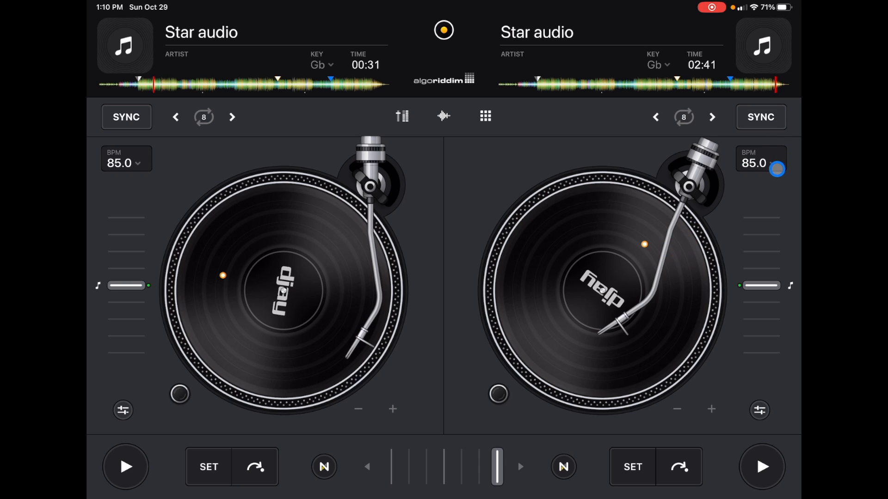
Show the right deck's BPM options and put its 85.0 BPM value into edit mode
{"action": "left_click", "coordinate": [761, 163]}
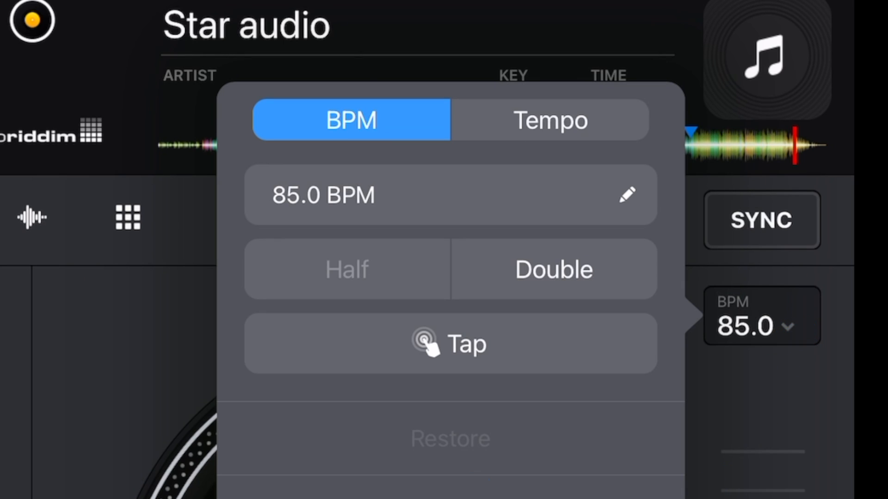
{"action": "left_click", "coordinate": [529, 203]}
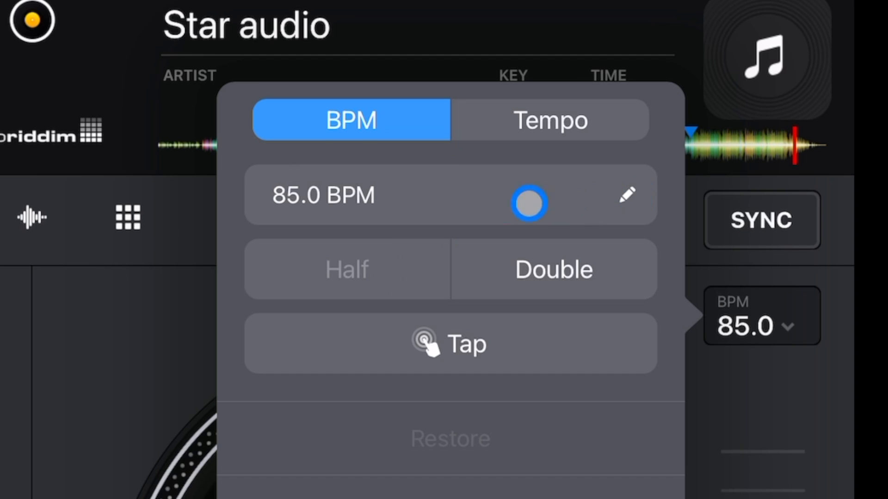
{"action": "left_click_drag", "start_coordinate": [529, 203], "coordinate": [372, 213]}
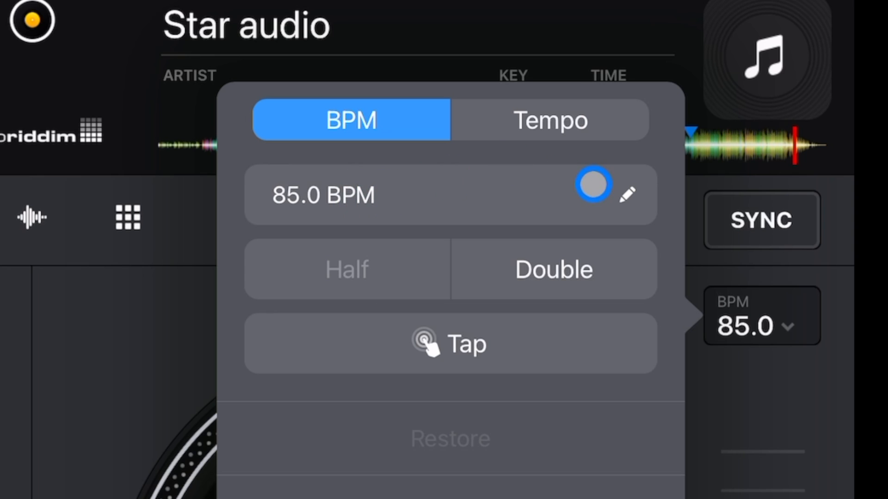
{"action": "left_click", "coordinate": [627, 195]}
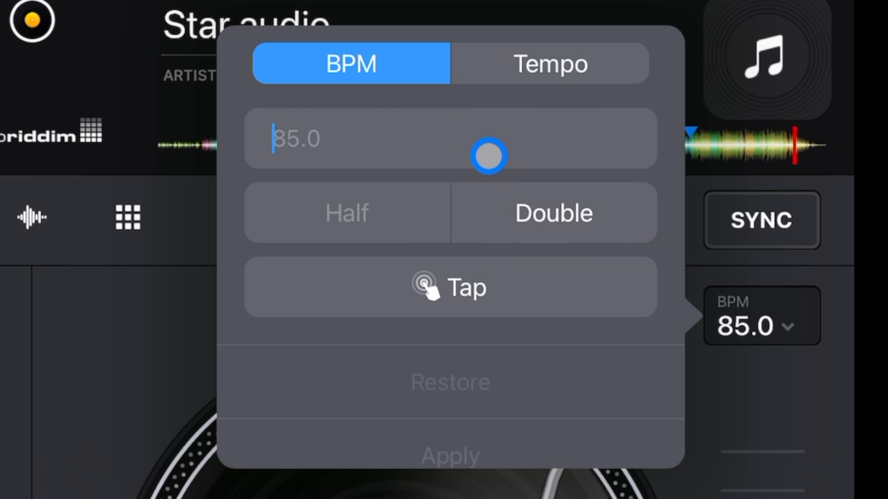
{"action": "left_click_drag", "start_coordinate": [488, 156], "coordinate": [368, 241]}
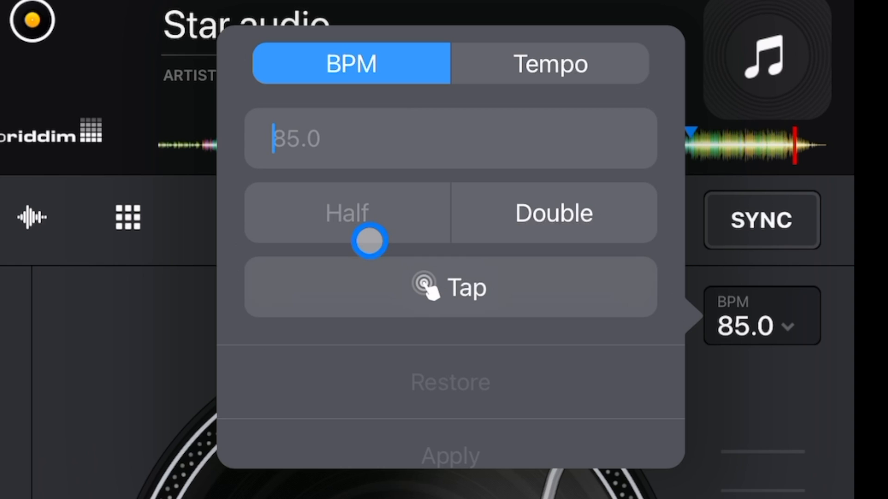
{"action": "left_click_drag", "start_coordinate": [369, 241], "coordinate": [406, 187]}
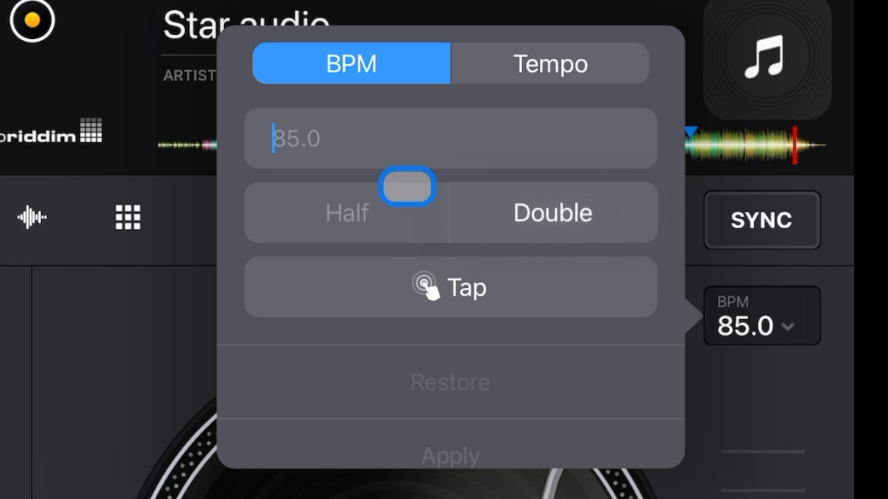